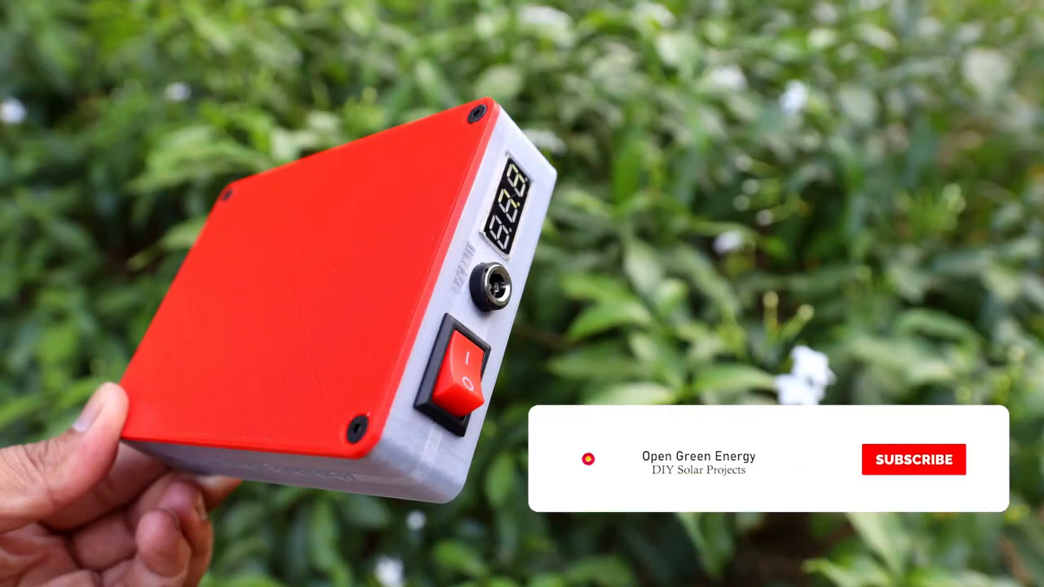
pyautogui.click(891, 460)
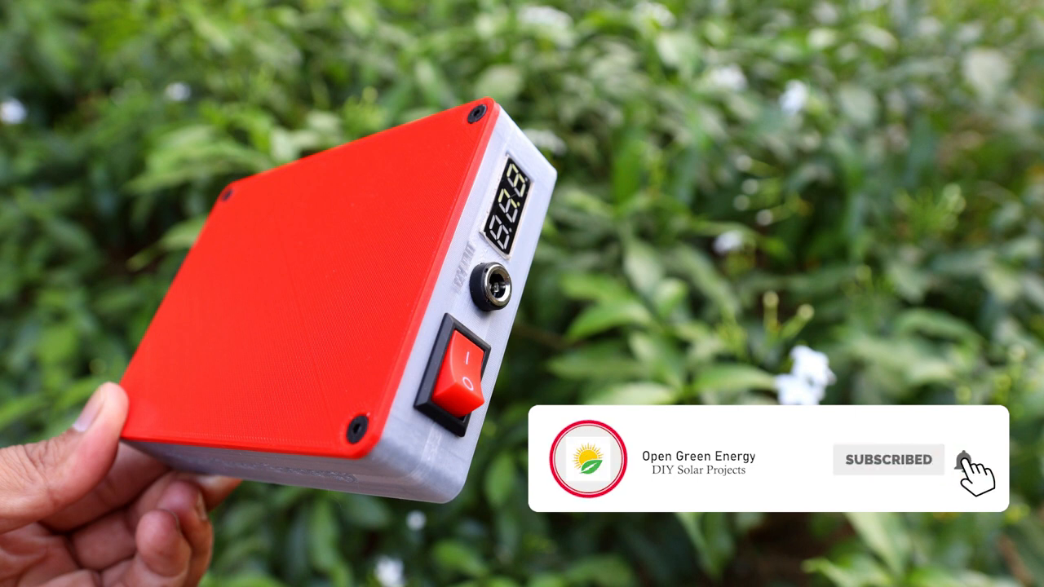